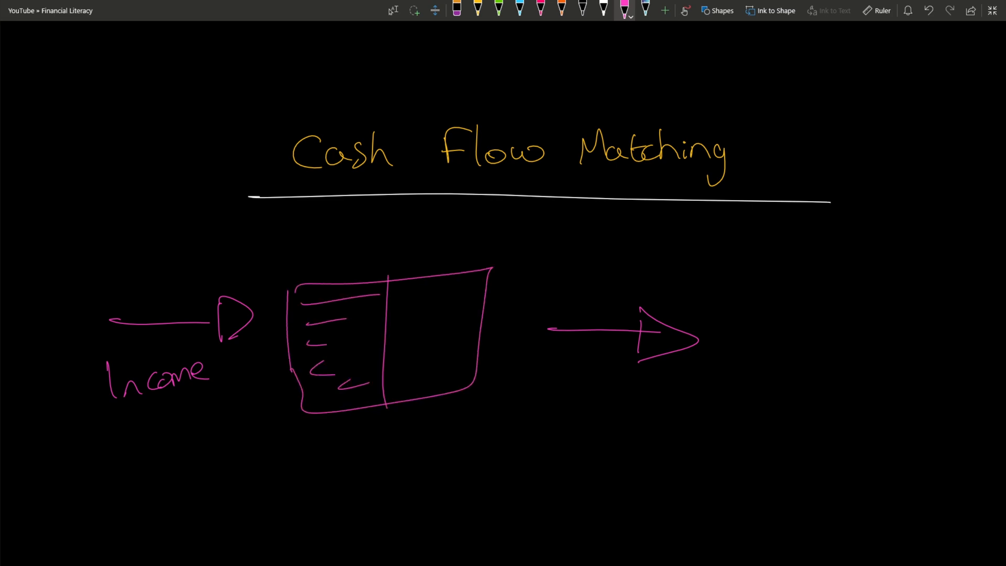
- Draw pink entry dashes in the ledger's right column and branch the outflow into three arrows
click(405, 302)
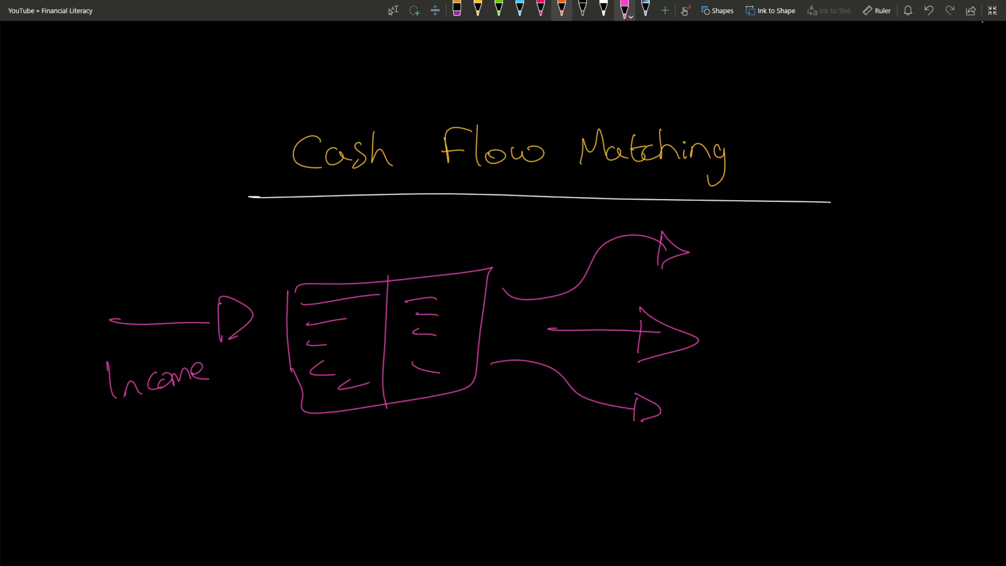
scroll(down, 3)
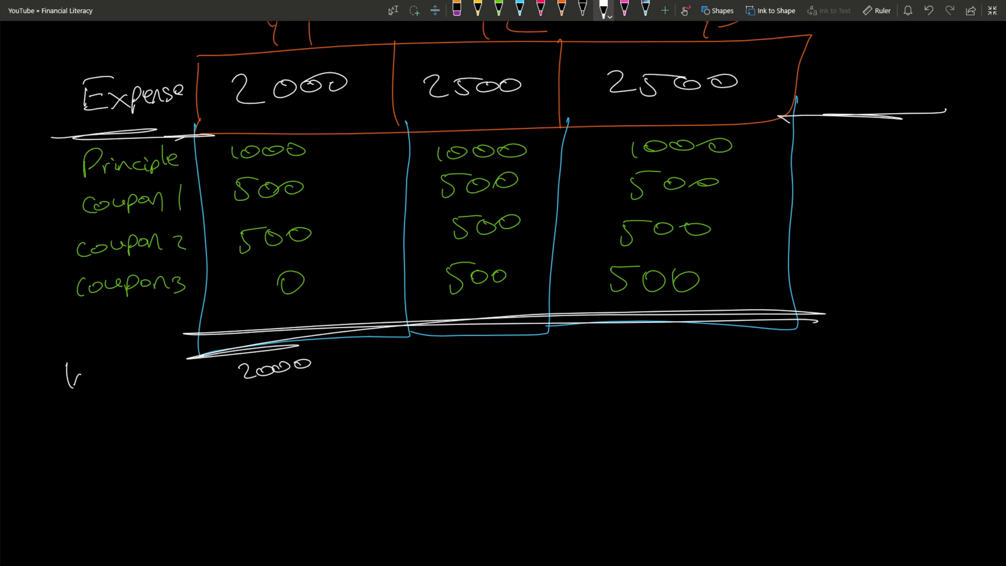
- Write 'Income' in white beside the 2000 first-column total below the table
text(Income)
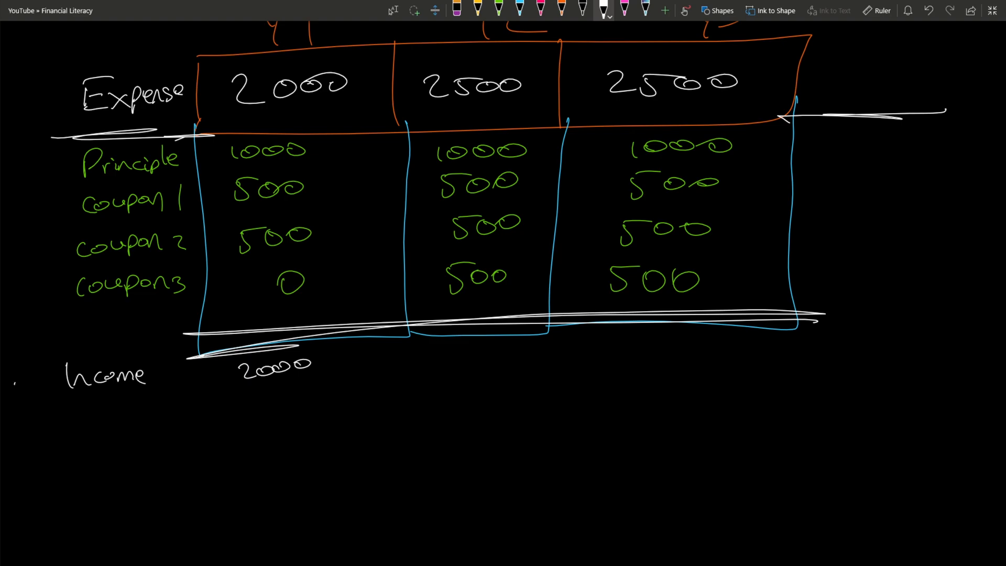